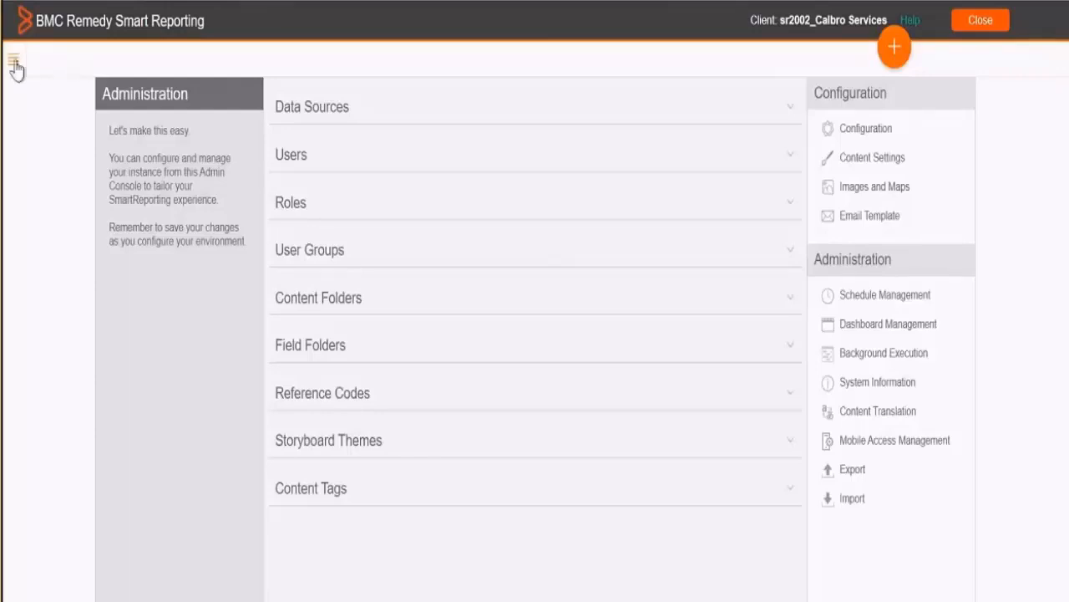
# - Expand the side navigation to show the Administration pages
pyautogui.click(14, 60)
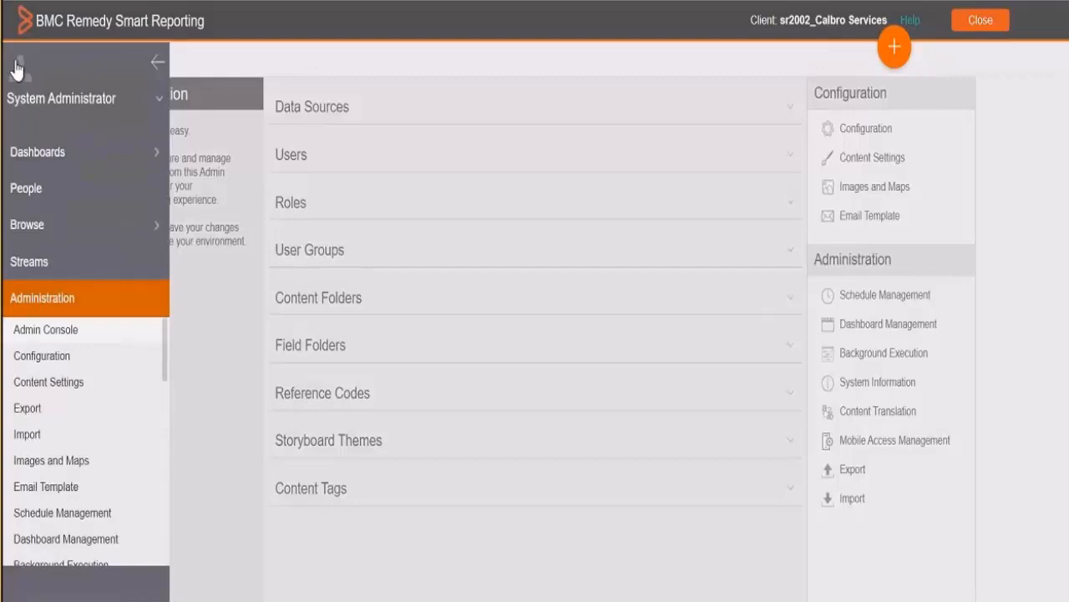
pyautogui.moveTo(53, 309)
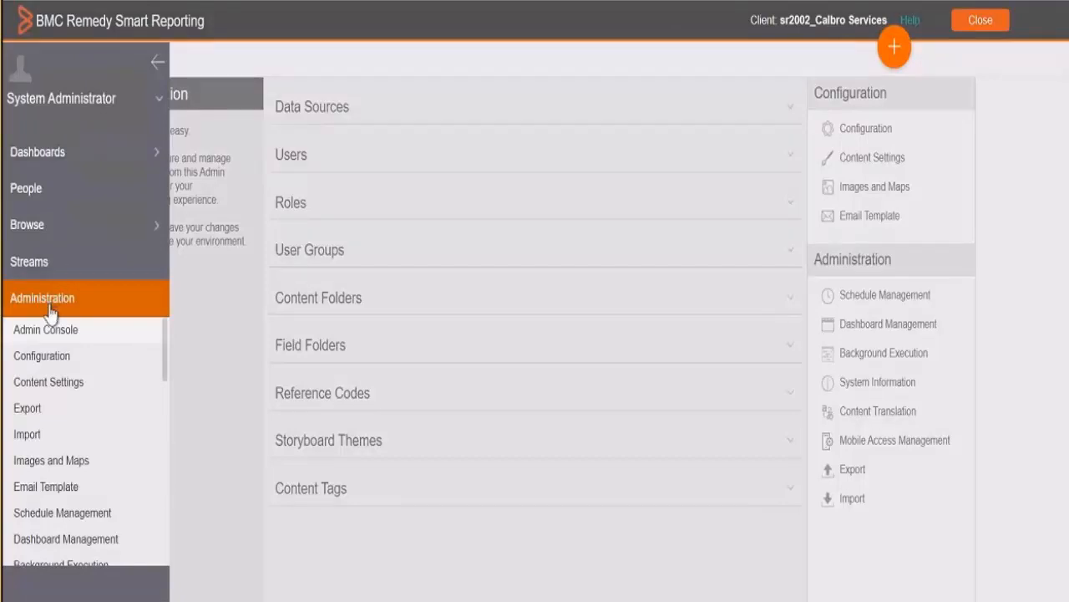
pyautogui.moveTo(34, 426)
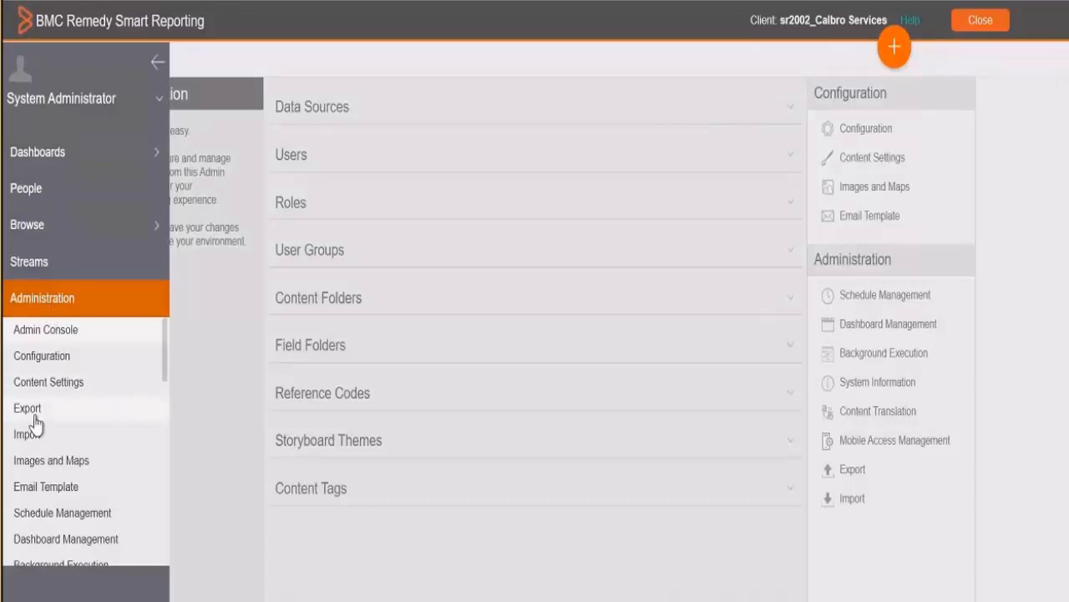
# - Go to the Export page, where the AFAna report is listed
pyautogui.click(27, 408)
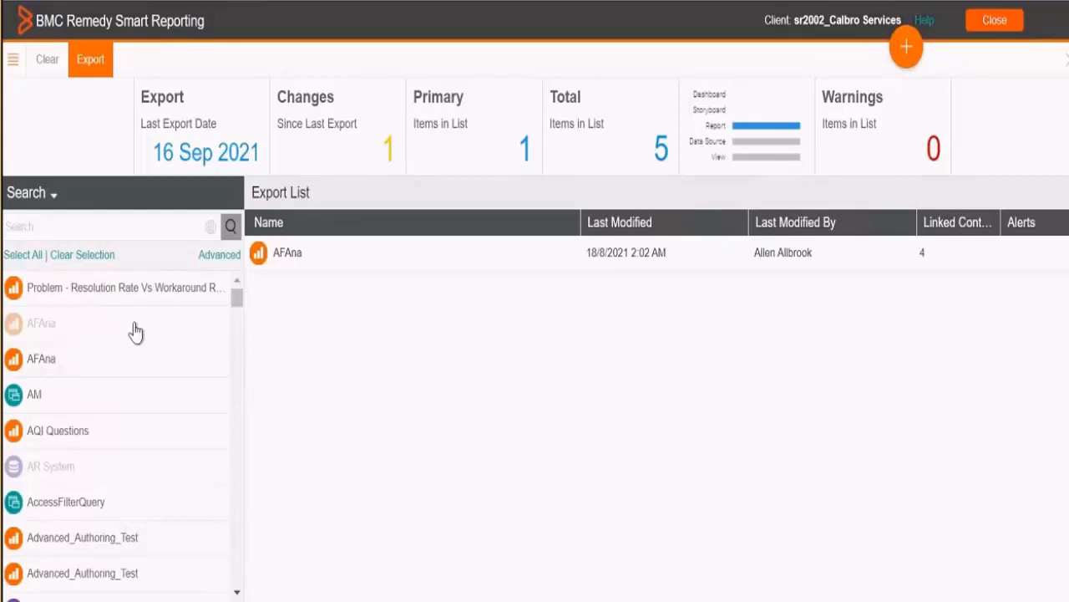
pyautogui.moveTo(117, 335)
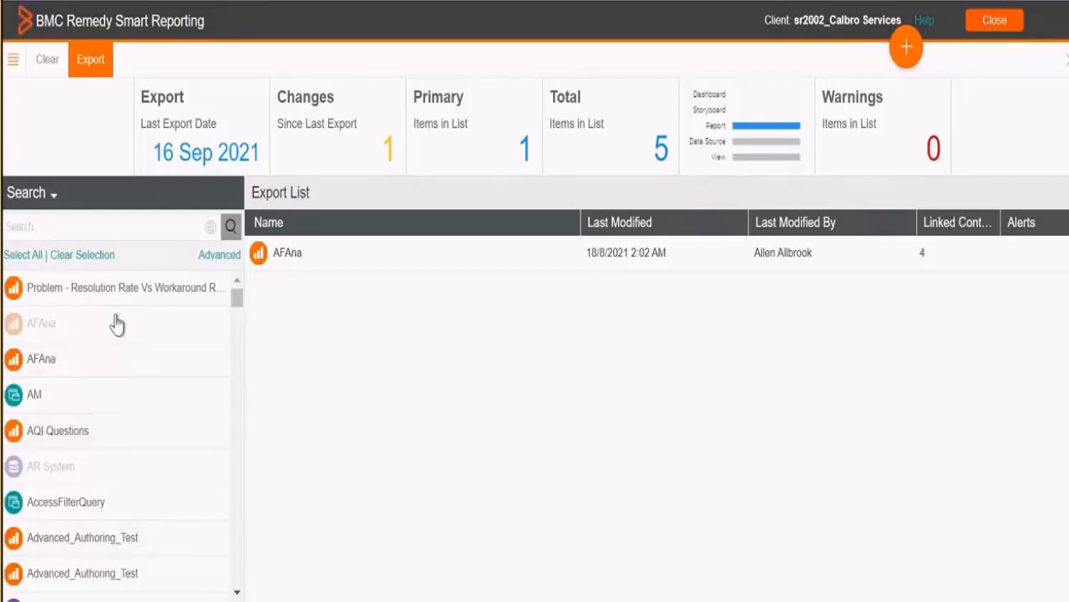
pyautogui.moveTo(91, 338)
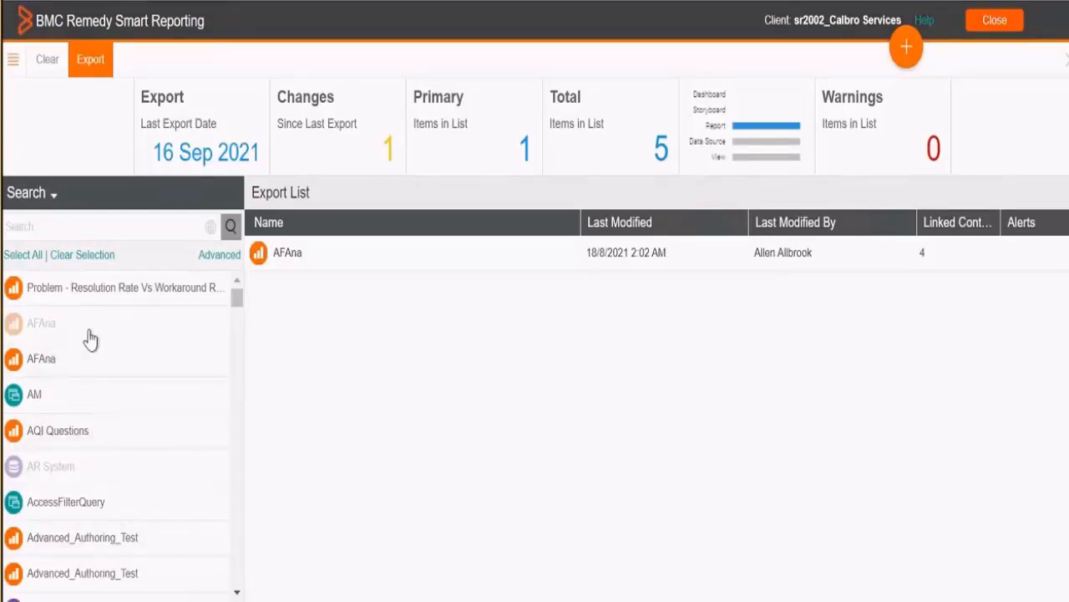
pyautogui.moveTo(287, 253)
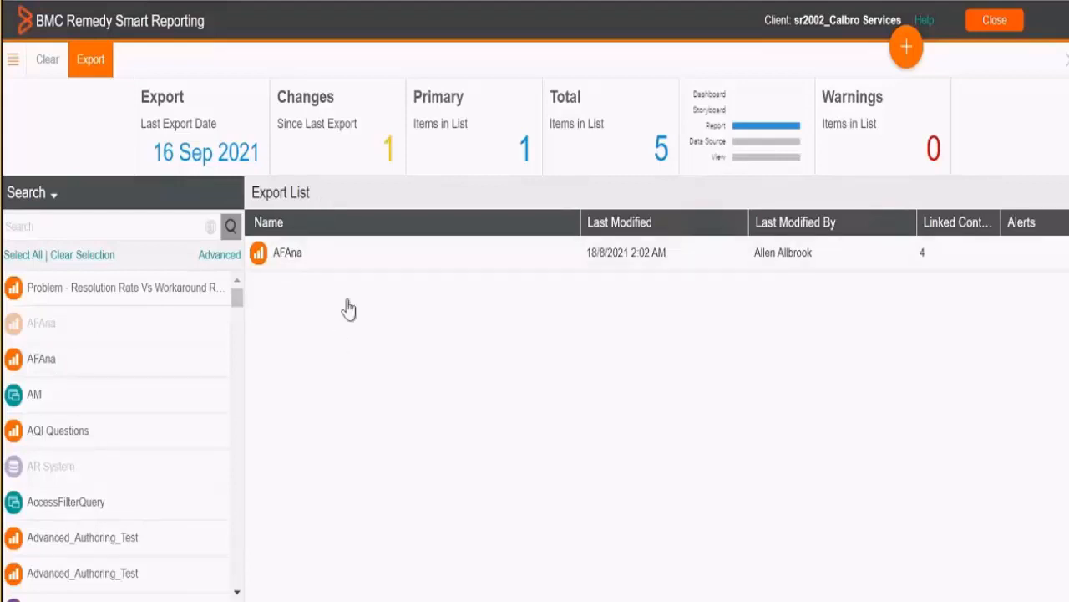
pyautogui.moveTo(91, 70)
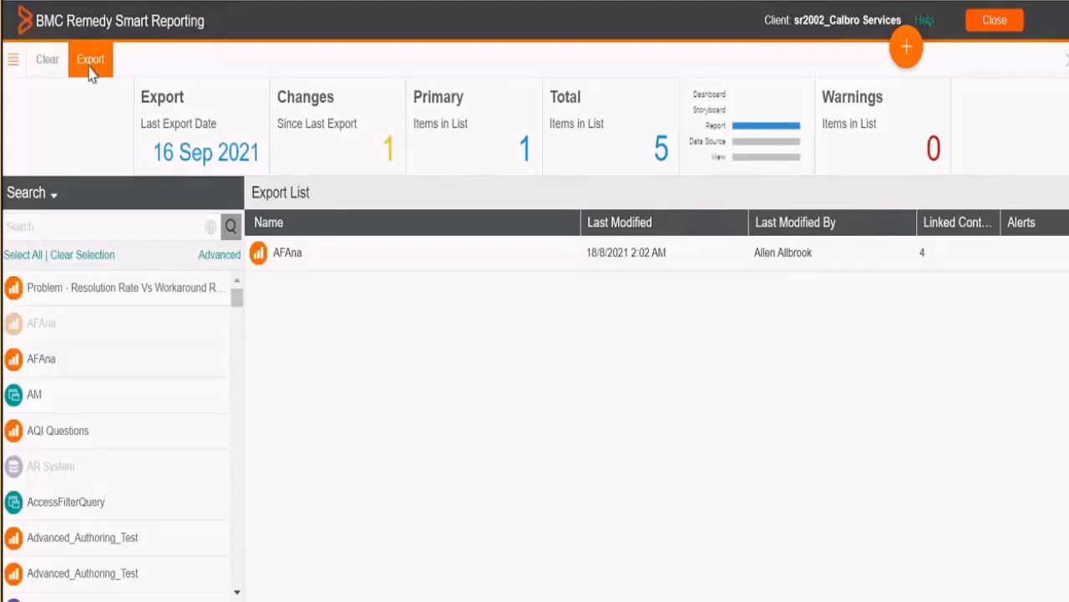
pyautogui.moveTo(60, 65)
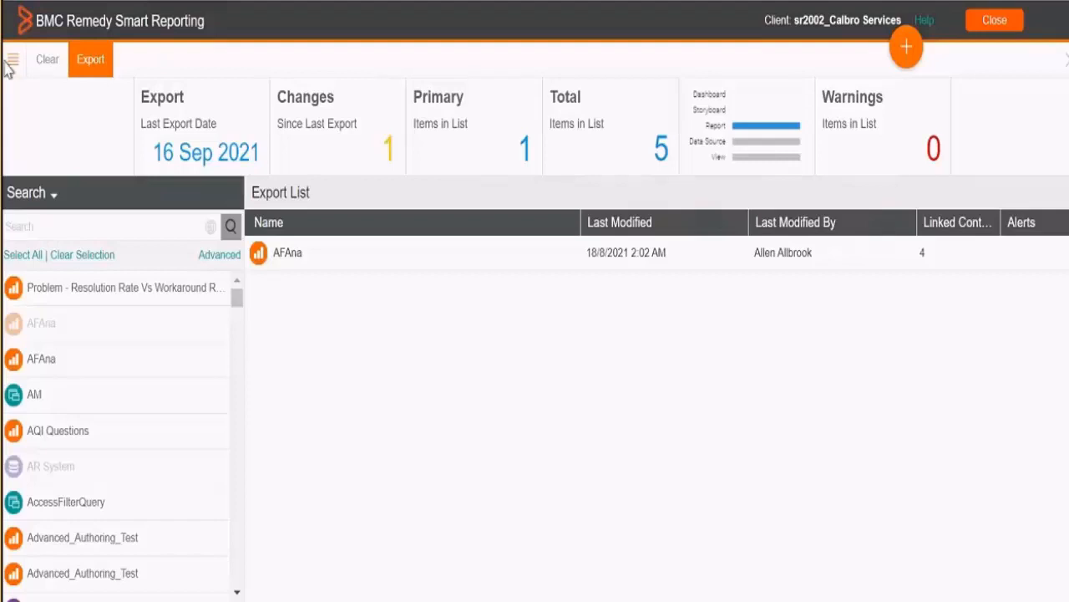
# - Reopen the side navigation over the Export page
pyautogui.click(13, 60)
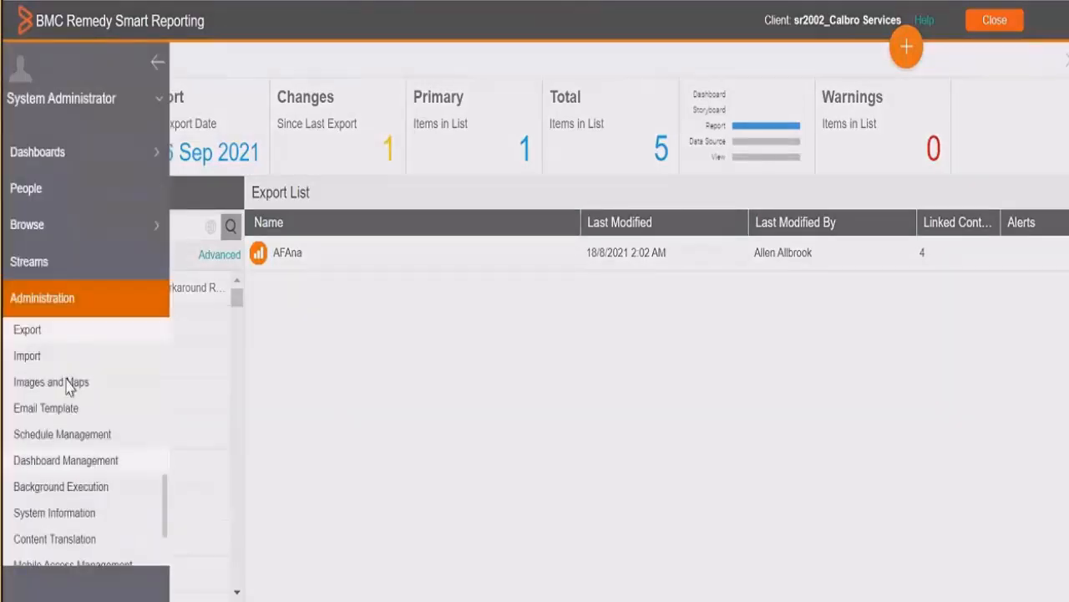
pyautogui.moveTo(90, 301)
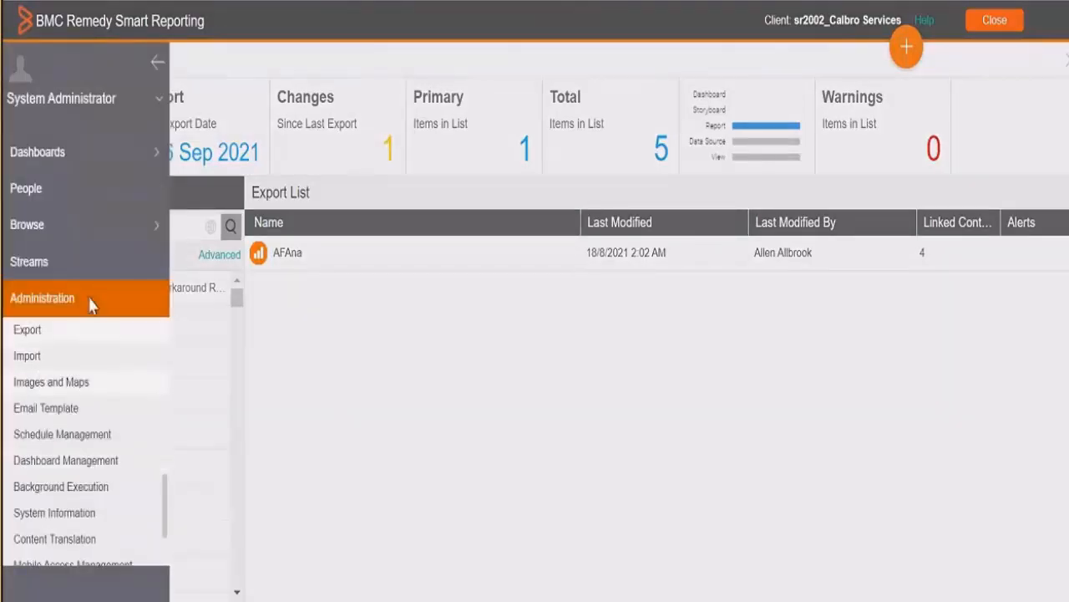
pyautogui.moveTo(304, 261)
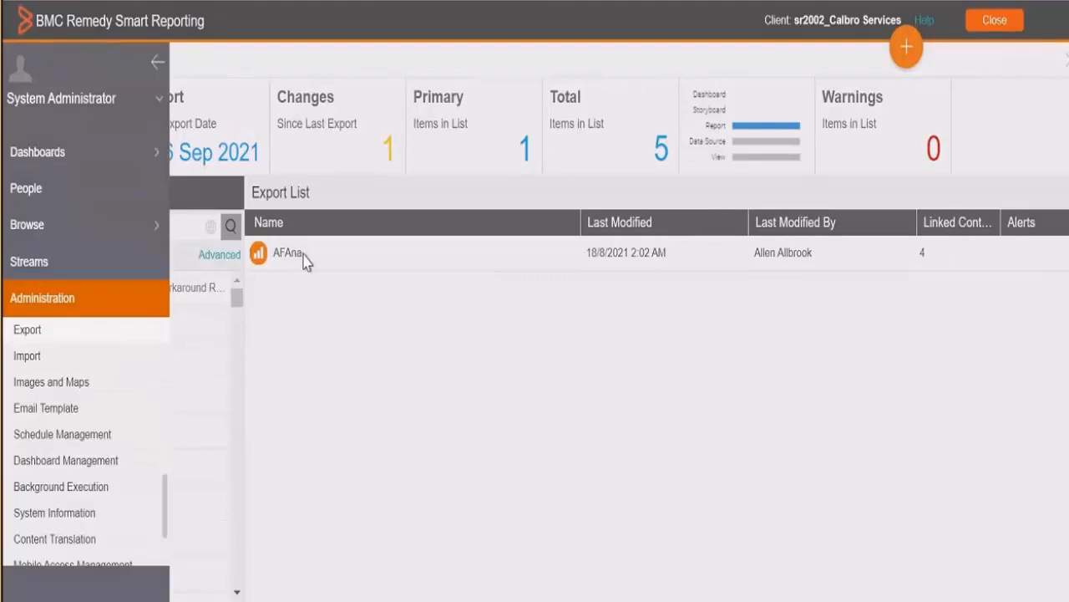
pyautogui.moveTo(57, 354)
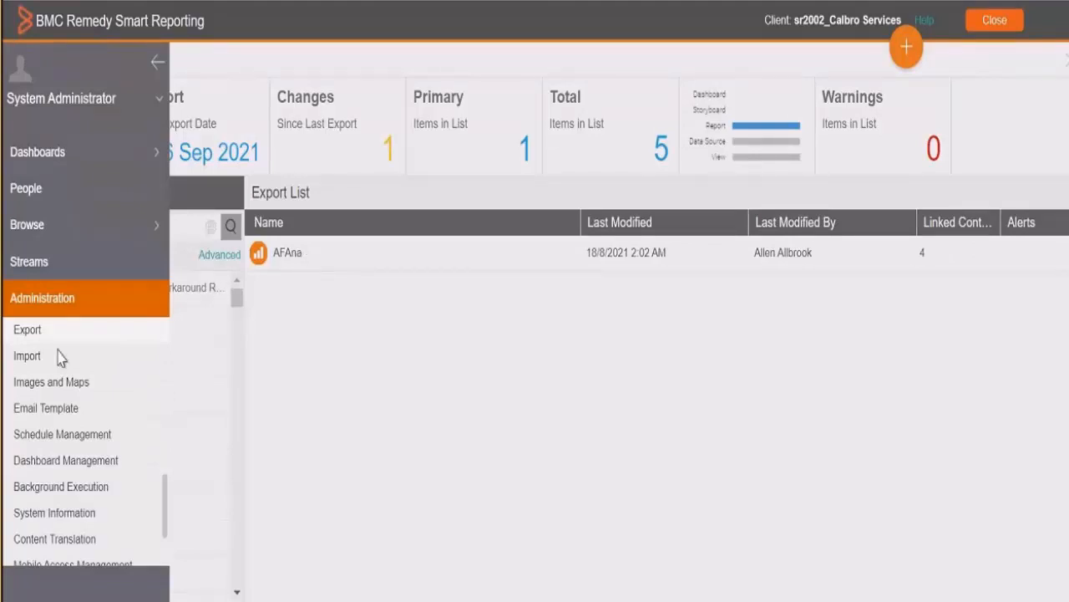
pyautogui.moveTo(52, 362)
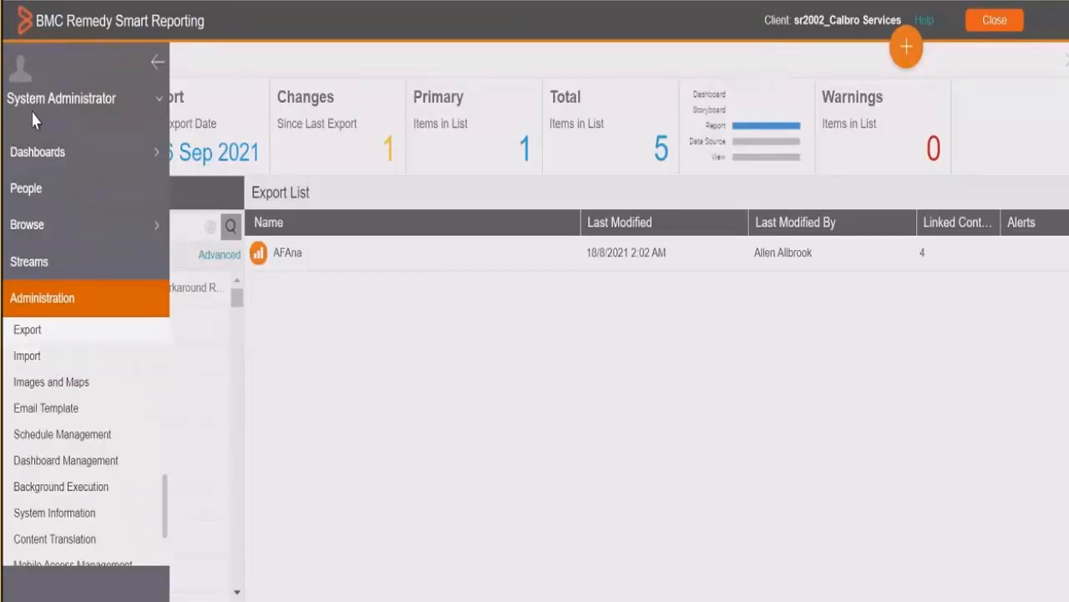
pyautogui.moveTo(46, 297)
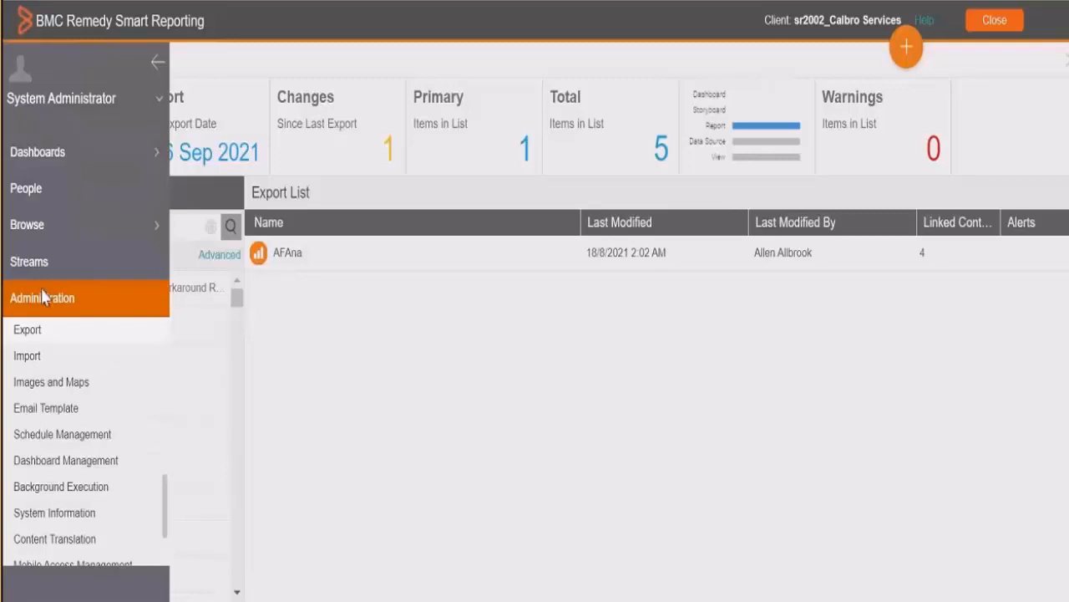
pyautogui.moveTo(30, 364)
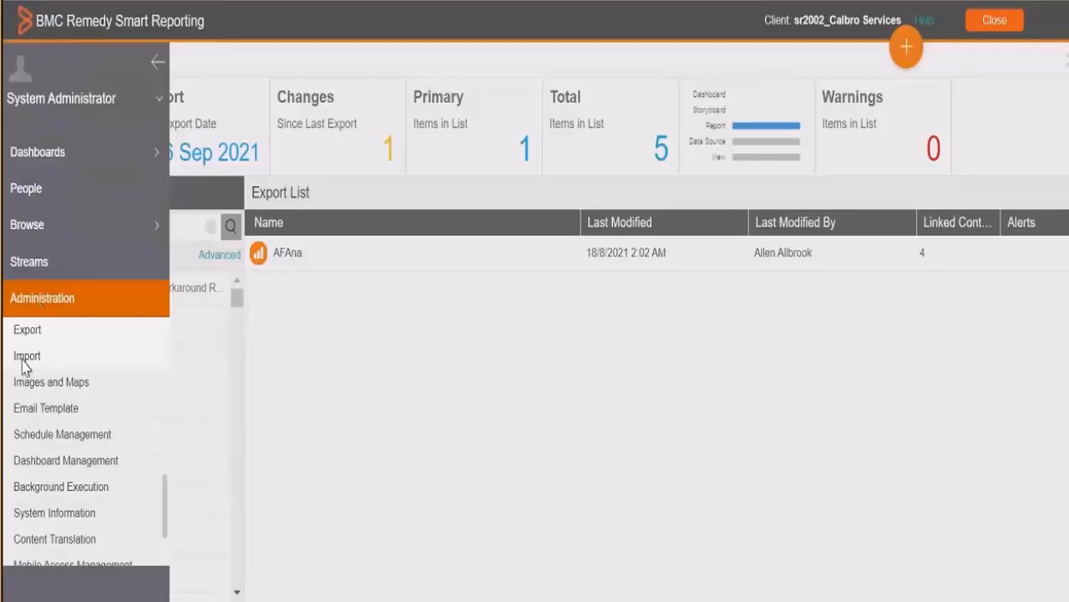
# - Go to the Import page and browse Downloads for BMC Export-1.yfx
pyautogui.click(27, 356)
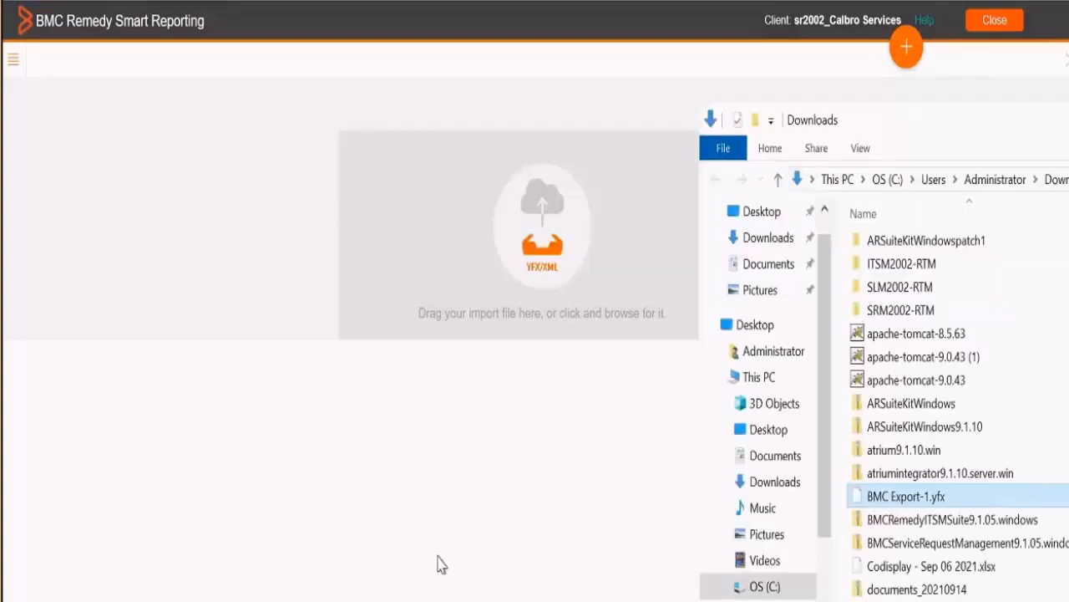
pyautogui.moveTo(737, 461)
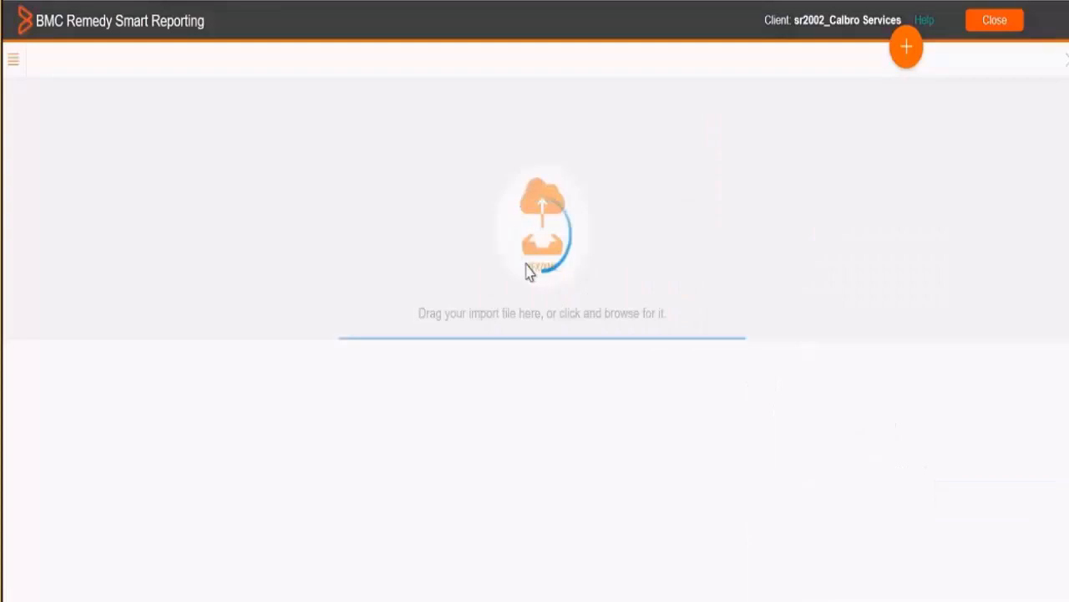
# - Load BMC Export-1.yfx and choose the Custom import option
pyautogui.click(542, 242)
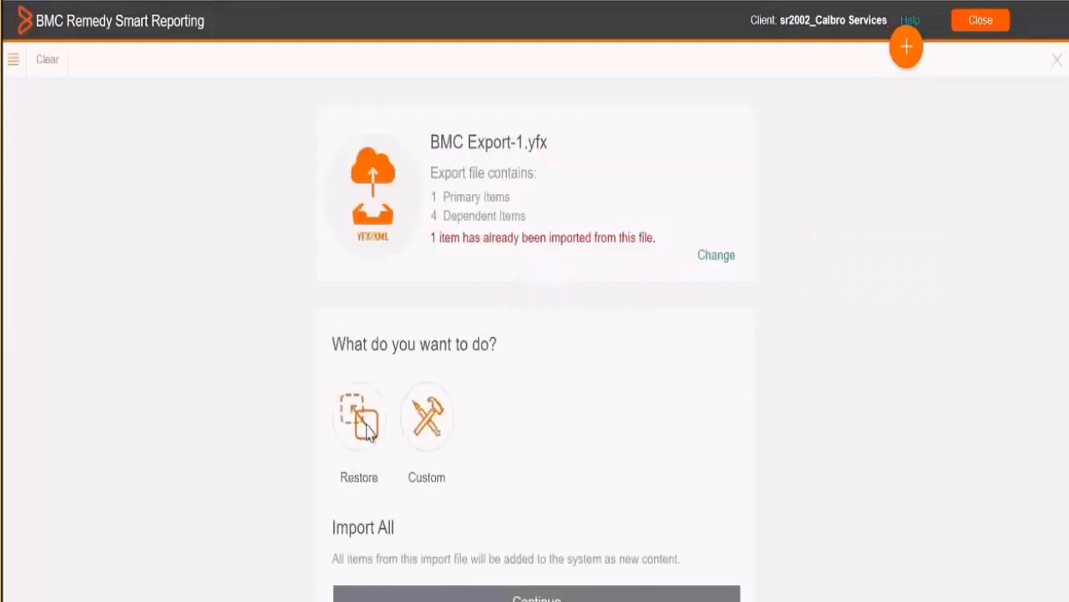
pyautogui.moveTo(397, 488)
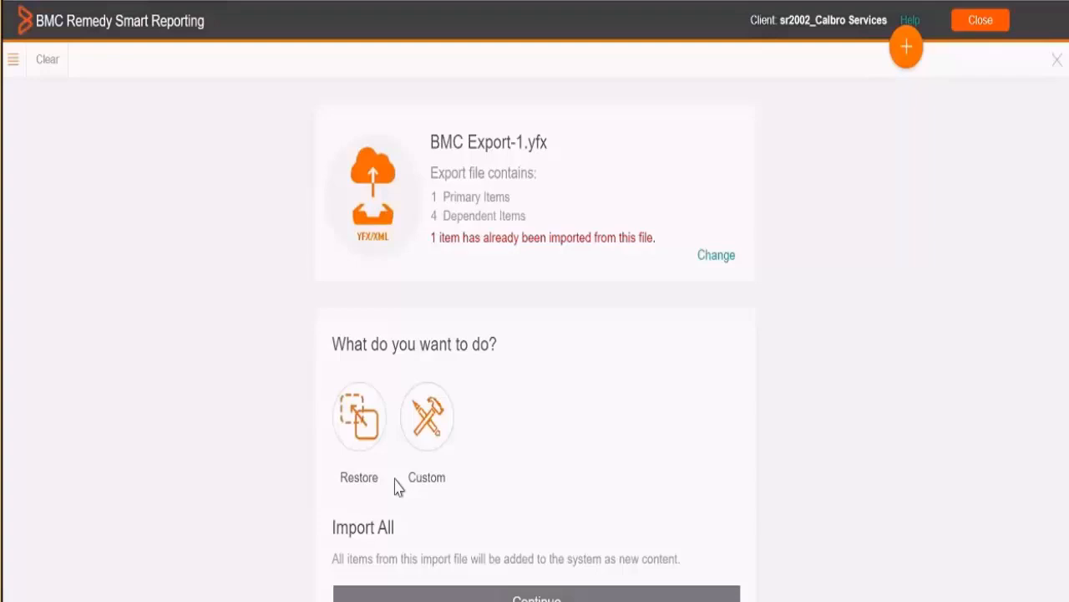
pyautogui.moveTo(431, 427)
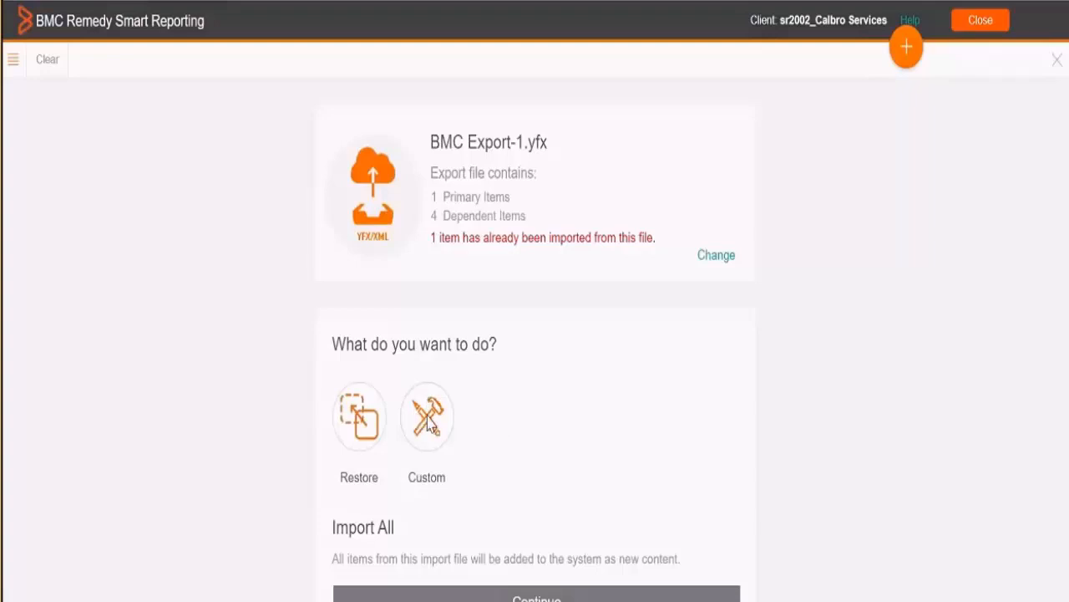
pyautogui.click(427, 418)
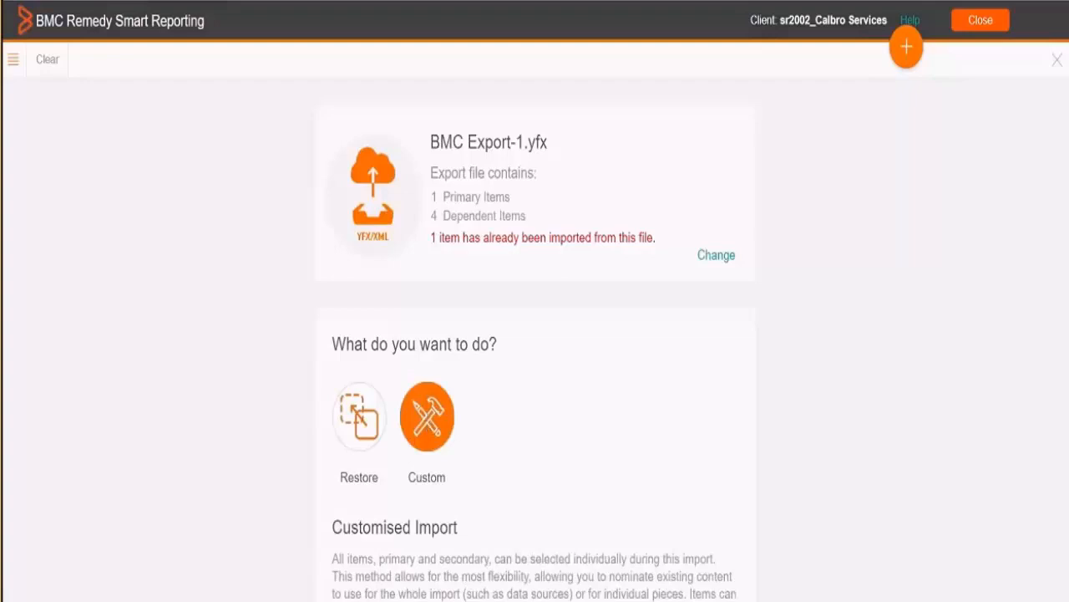
# - Continue and drag AFAna into the Import List (1 primary item, 2 warnings)
pyautogui.scroll(-3)
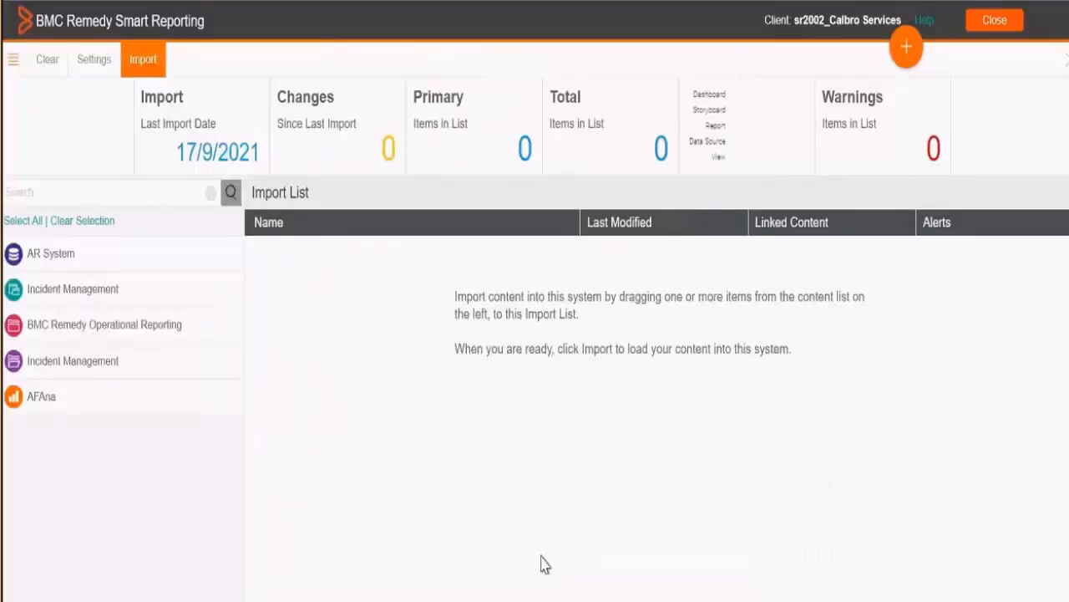
pyautogui.moveTo(60, 334)
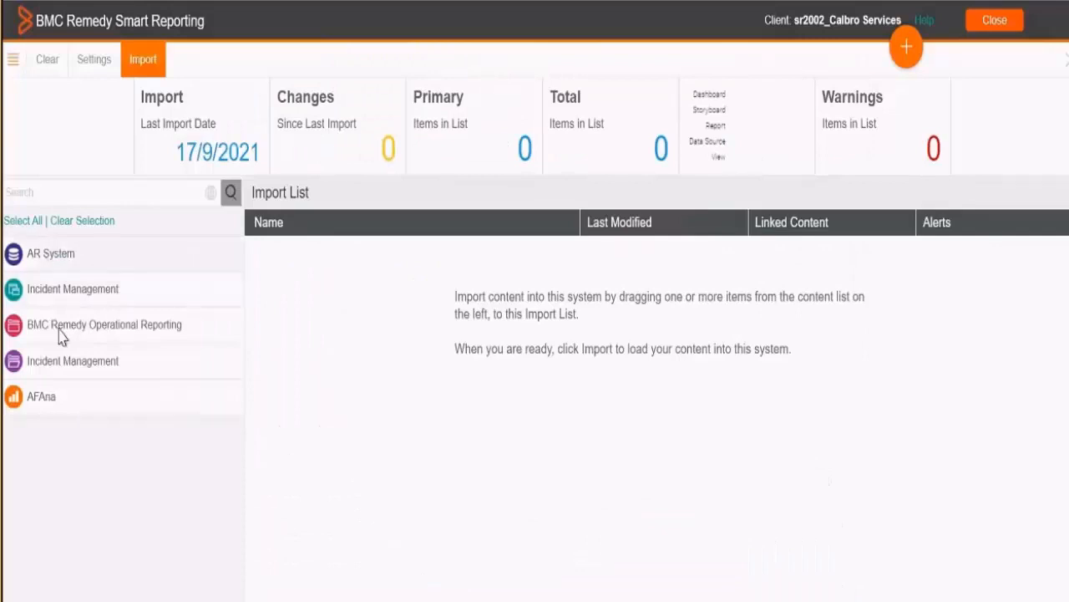
pyautogui.moveTo(70, 391)
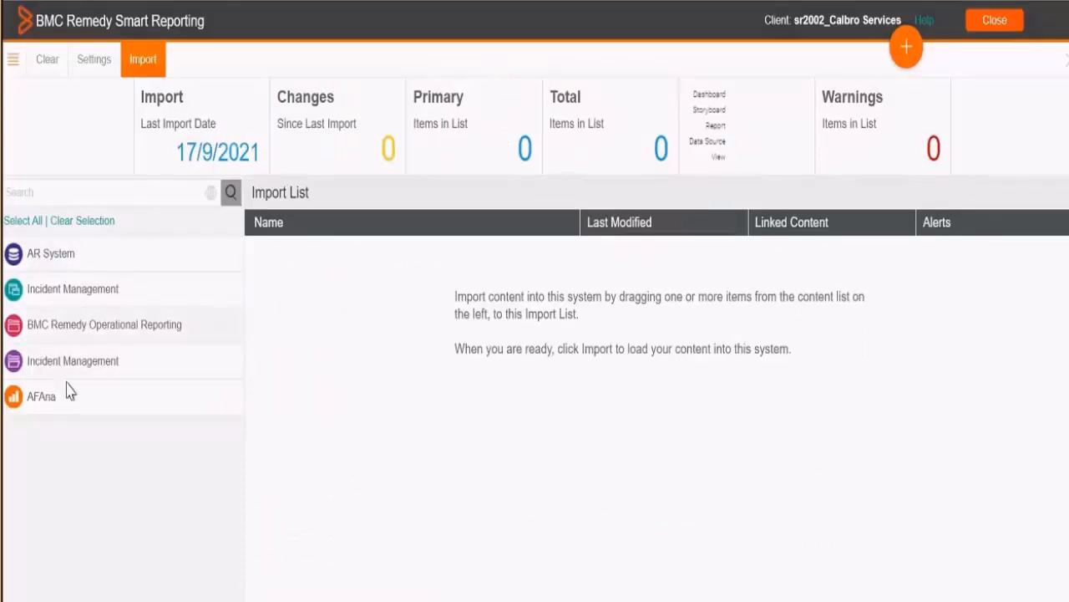
pyautogui.moveTo(67, 281)
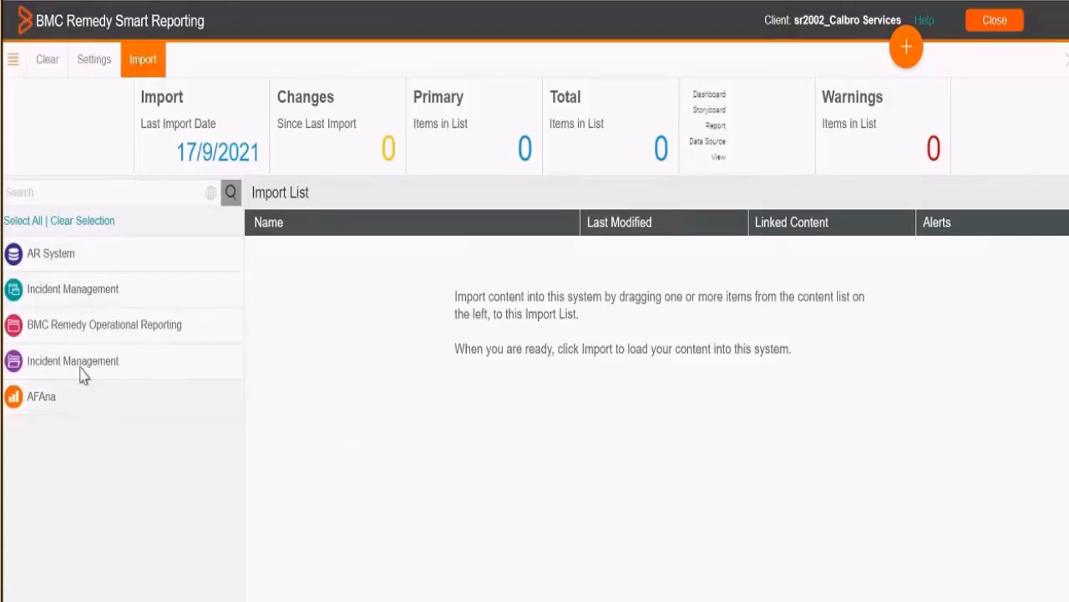
pyautogui.moveTo(60, 411)
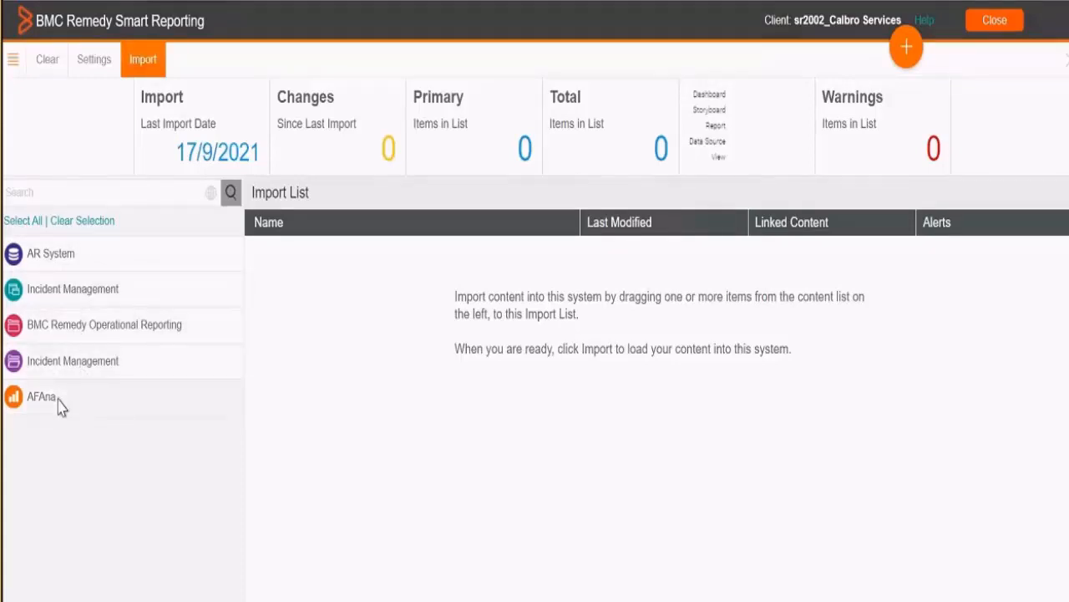
pyautogui.moveTo(42, 396); pyautogui.dragTo(300, 359)
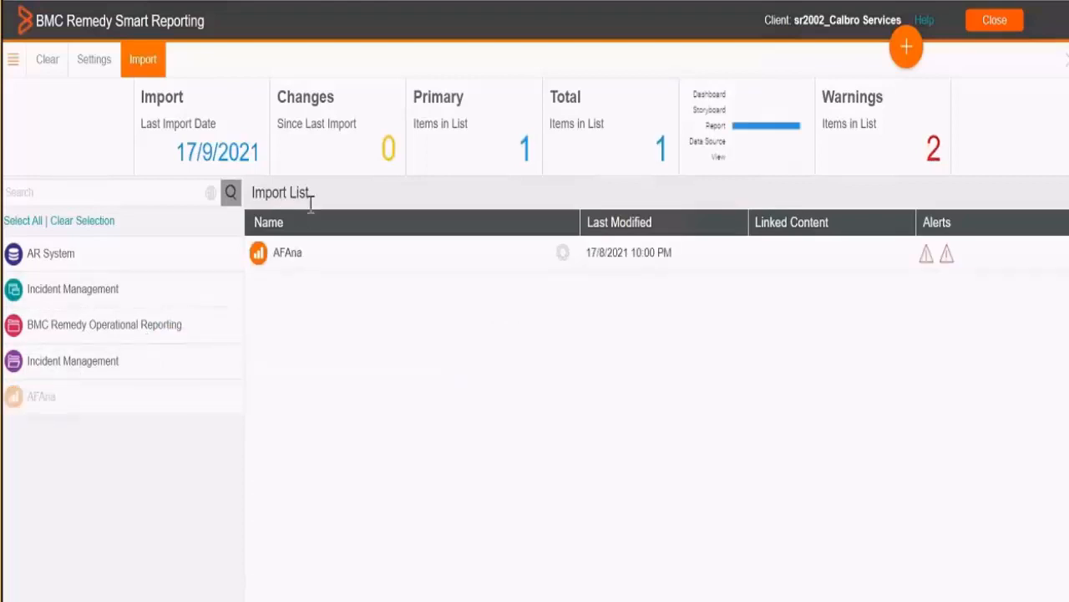
pyautogui.moveTo(570, 264)
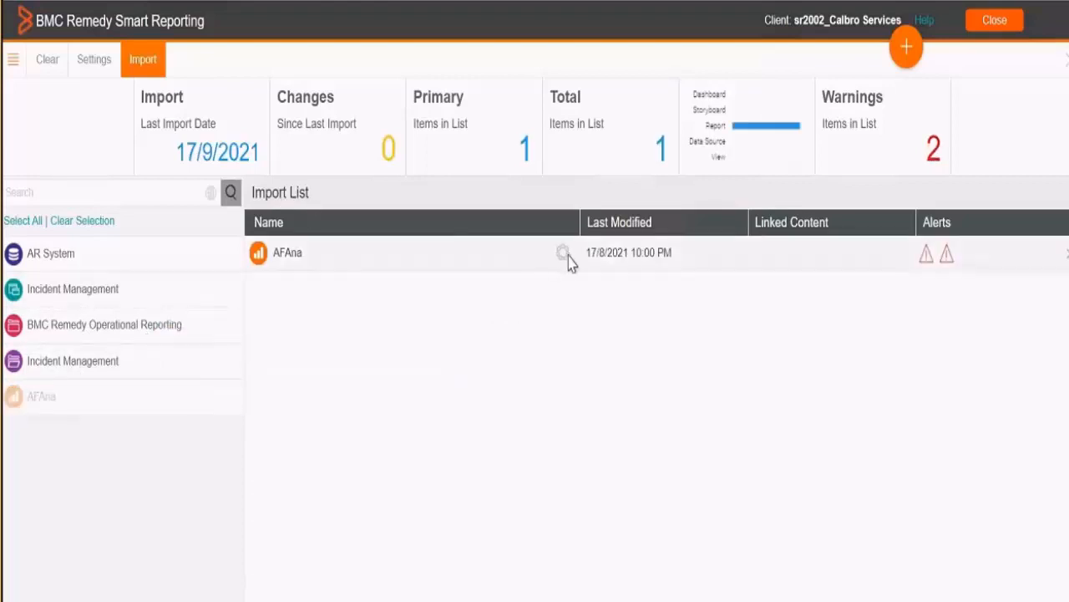
pyautogui.click(564, 253)
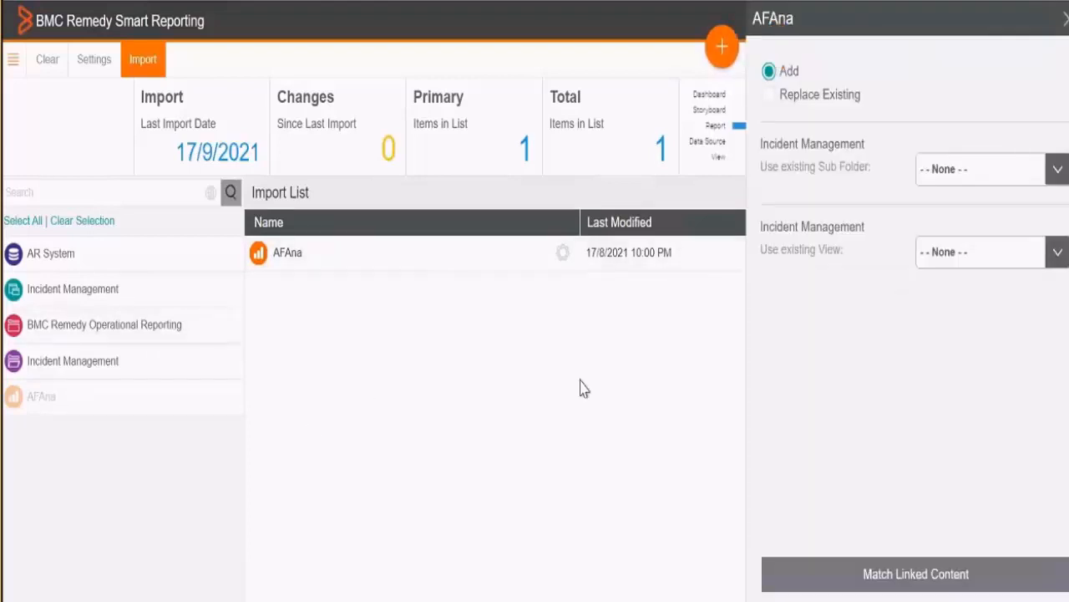
pyautogui.click(912, 573)
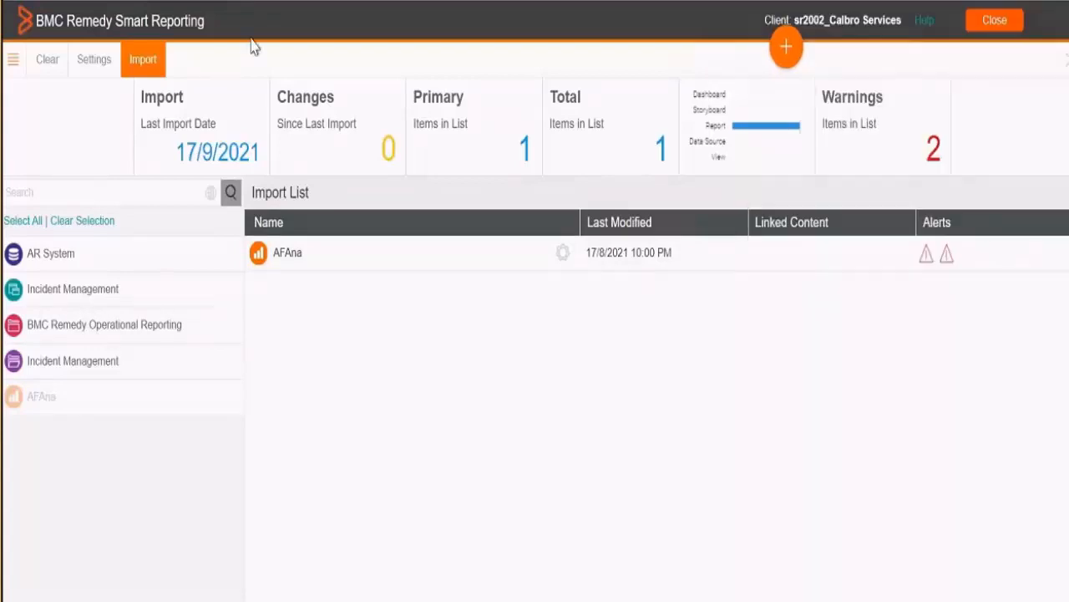